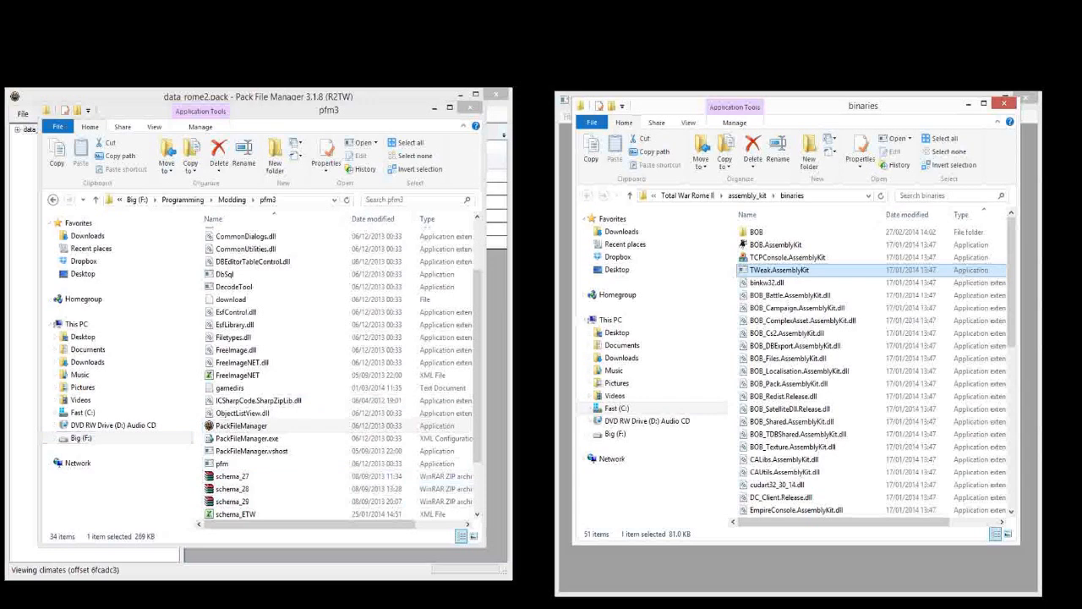
Expand data_rome2.pack and its db table list in Pack File Manager, then launch TWeak from Explorer
click(245, 362)
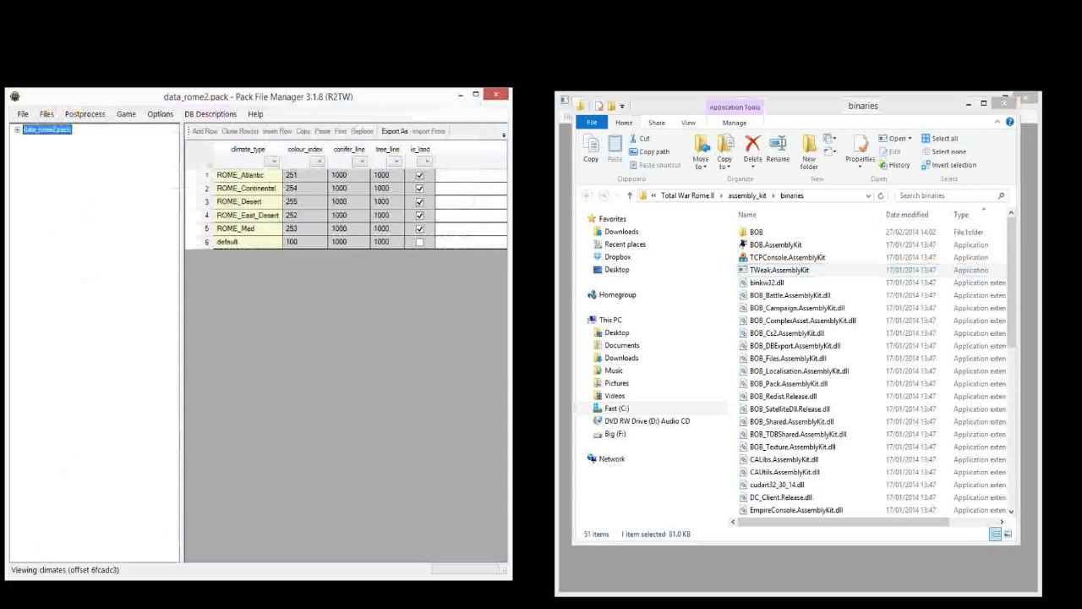
click(13, 128)
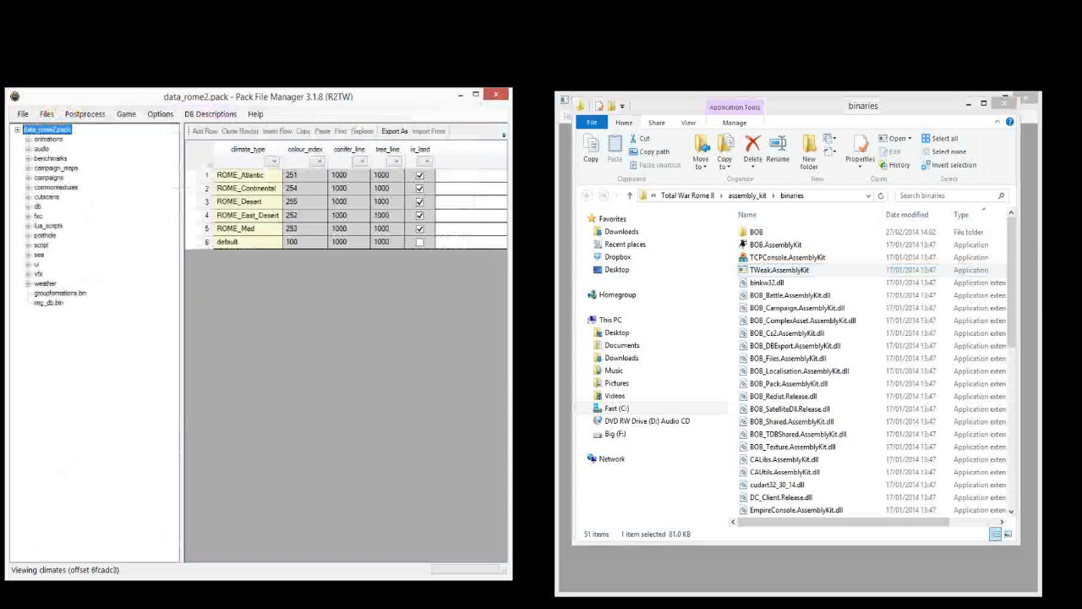
click(28, 206)
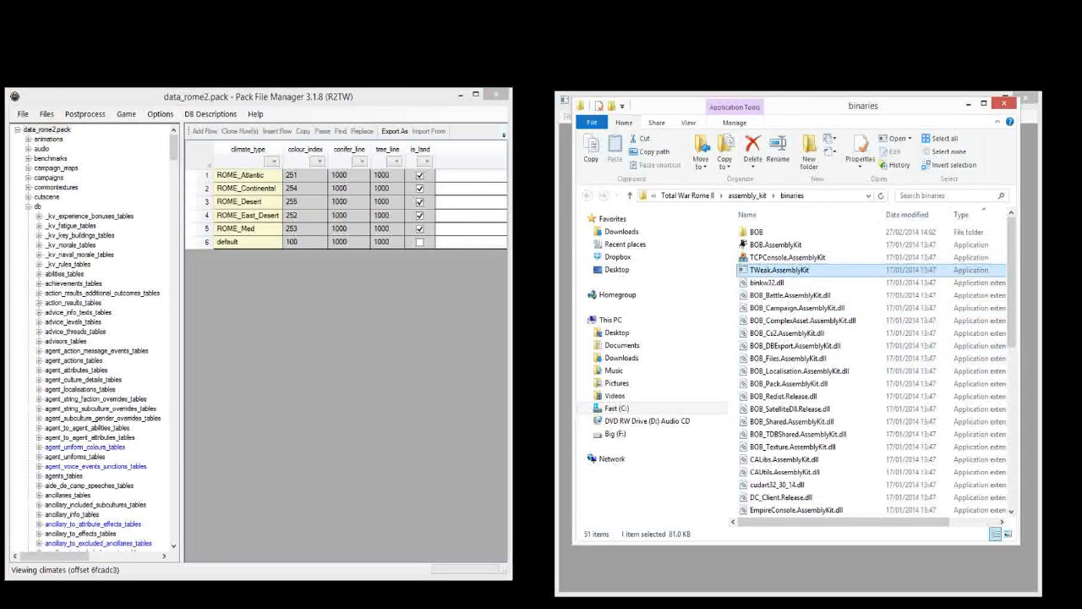
double_click(778, 271)
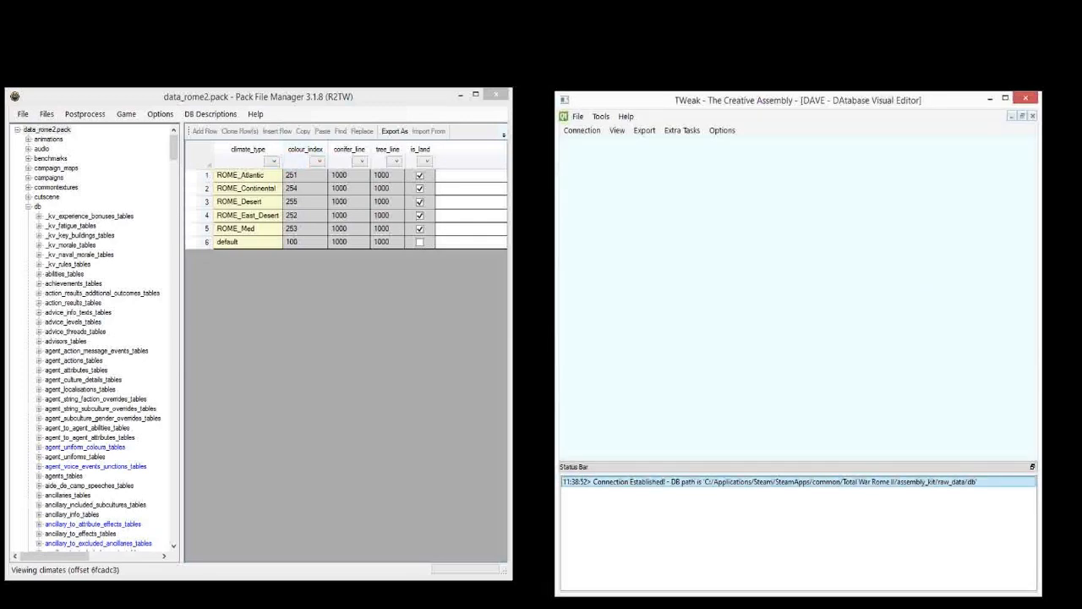
Collapse the db folder in the data_rome2.pack tree while TWeak DAVE connects
click(48, 129)
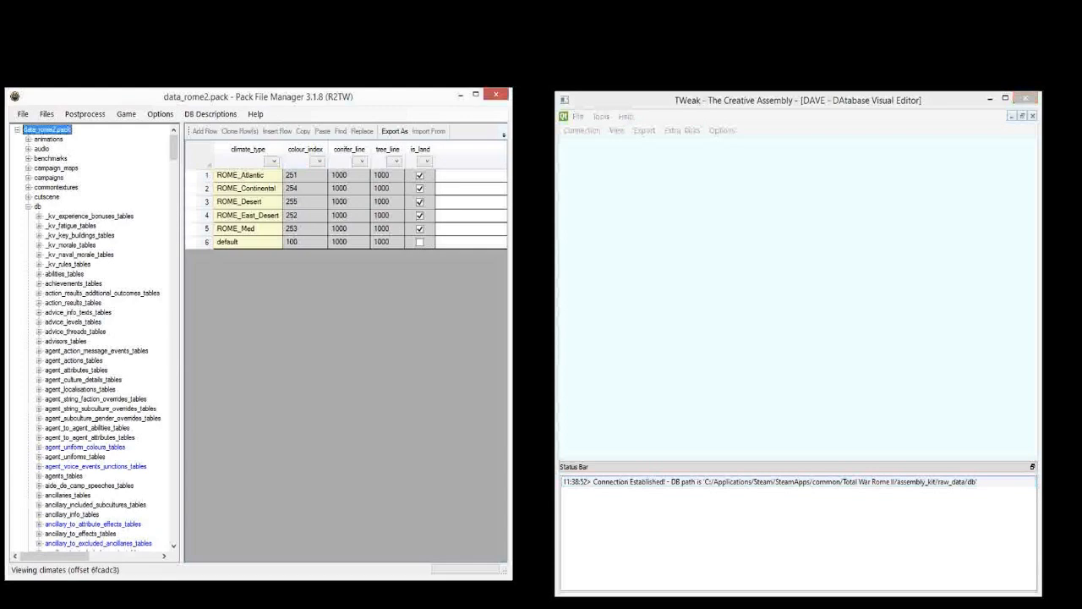
click(30, 207)
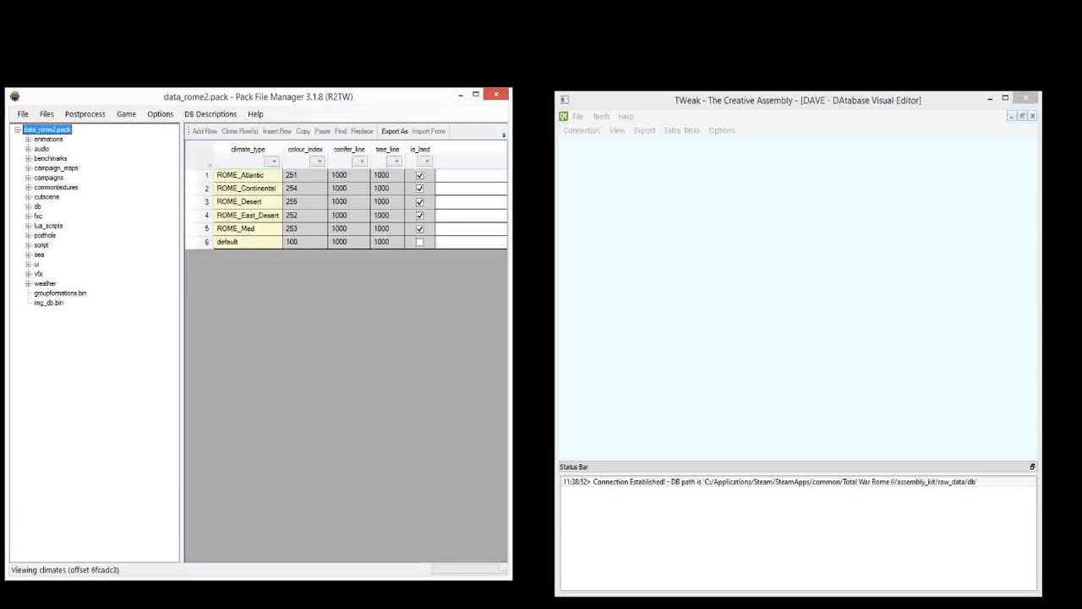
click(210, 113)
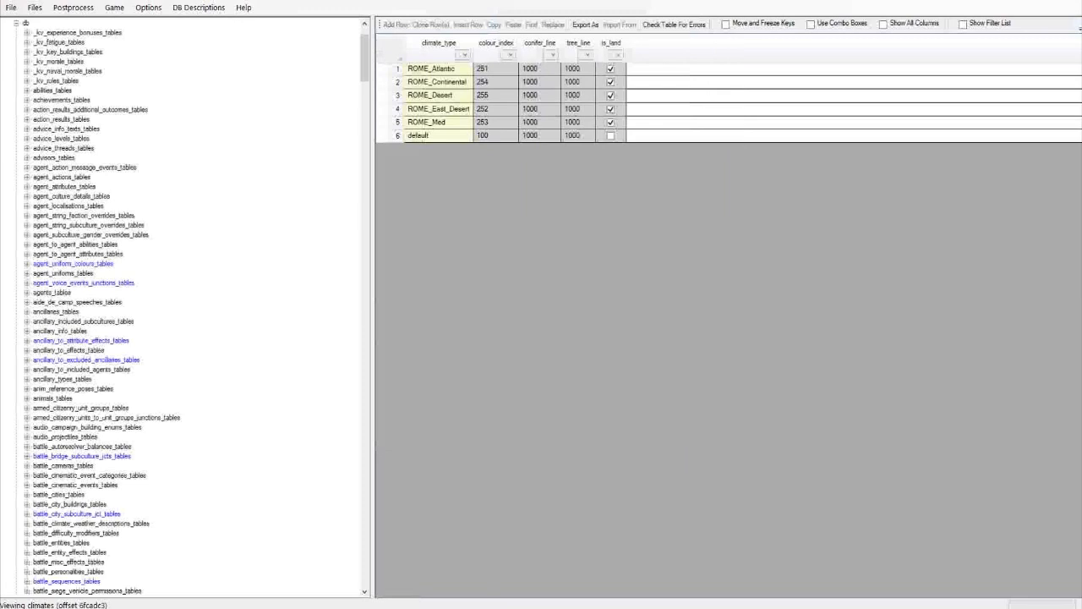
Restore Pack File Manager to its side-by-side size with the db list expanded
click(812, 24)
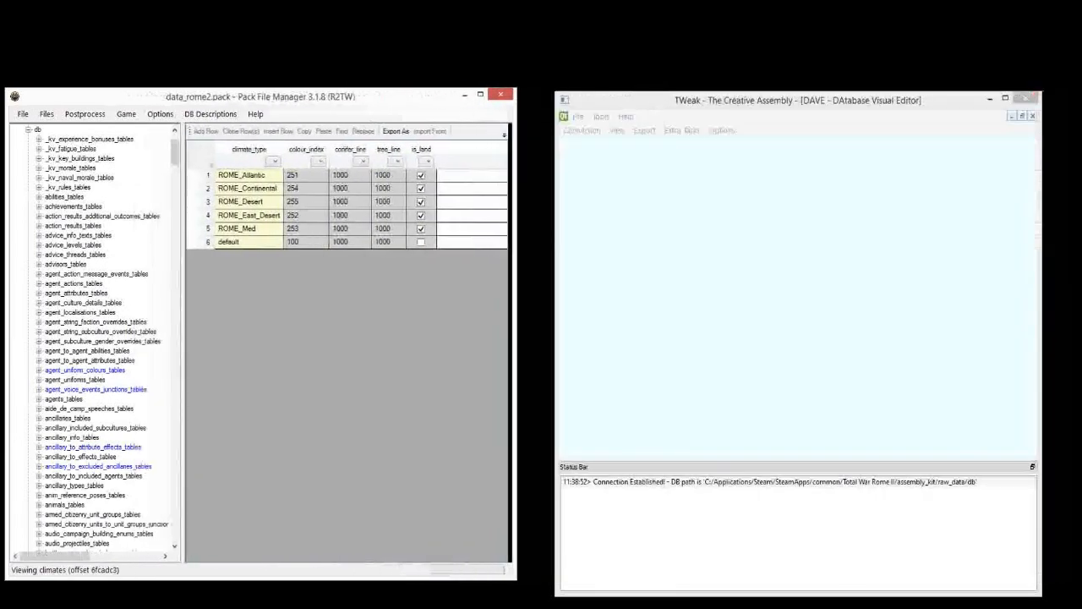
Browse DAVE's Export and View menus, launch the Variant Editor from Tools and allow it through the firewall
click(794, 100)
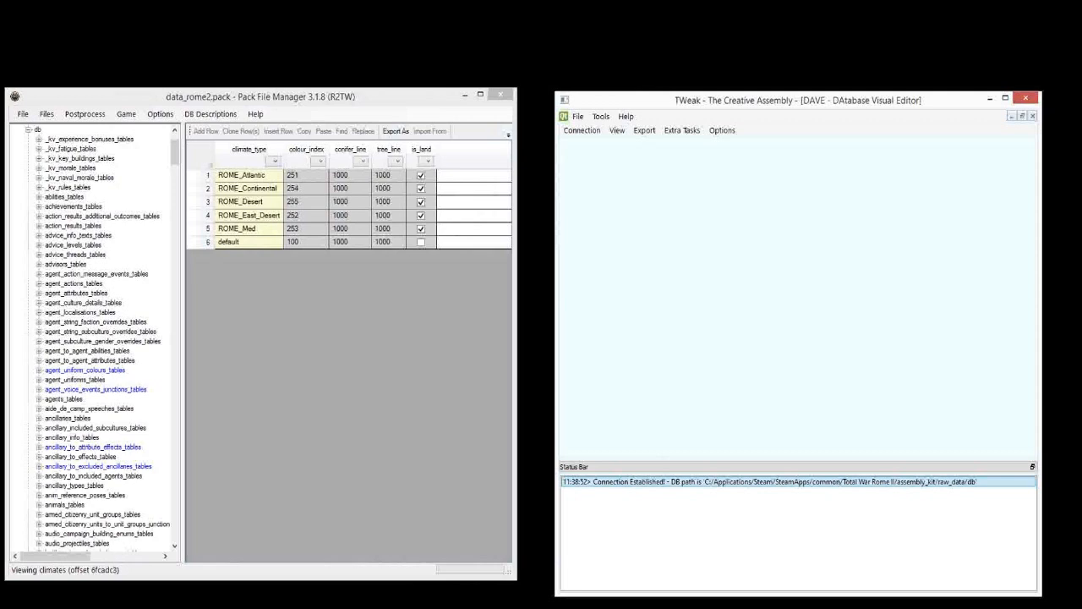
click(642, 128)
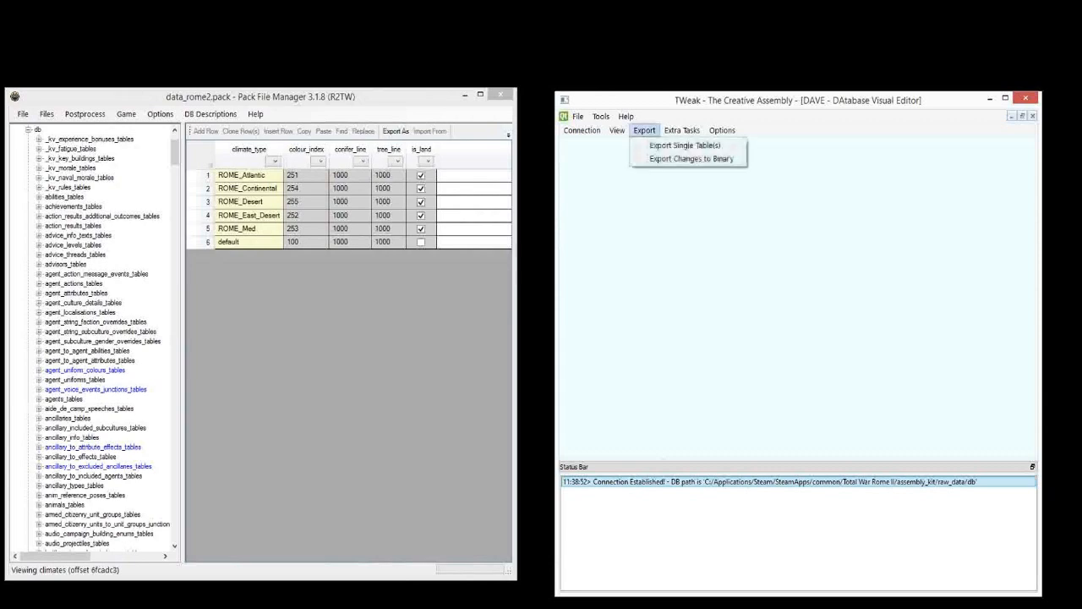
click(615, 128)
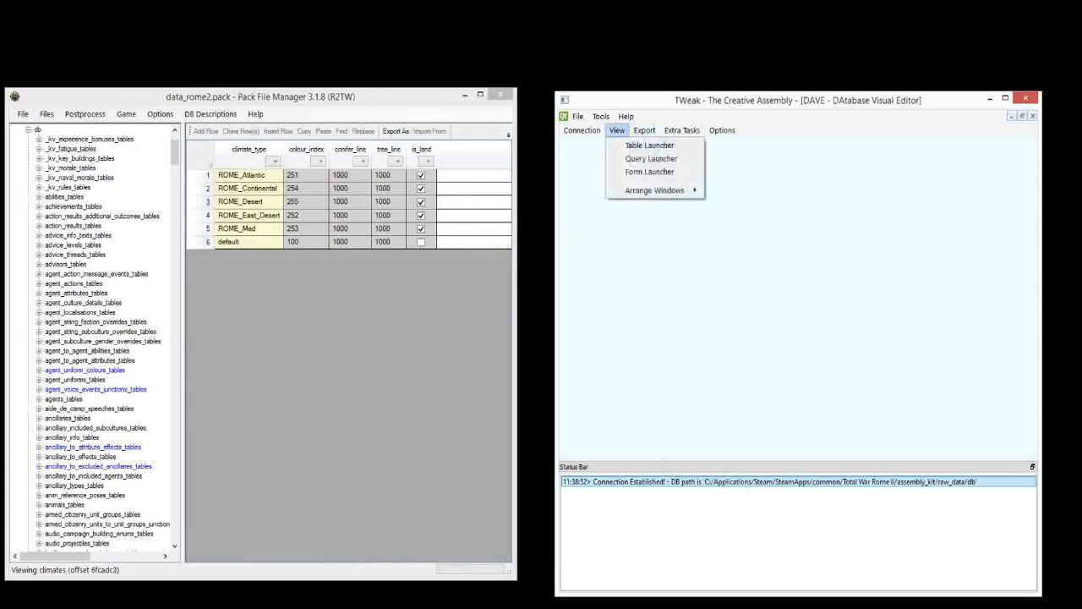
click(601, 116)
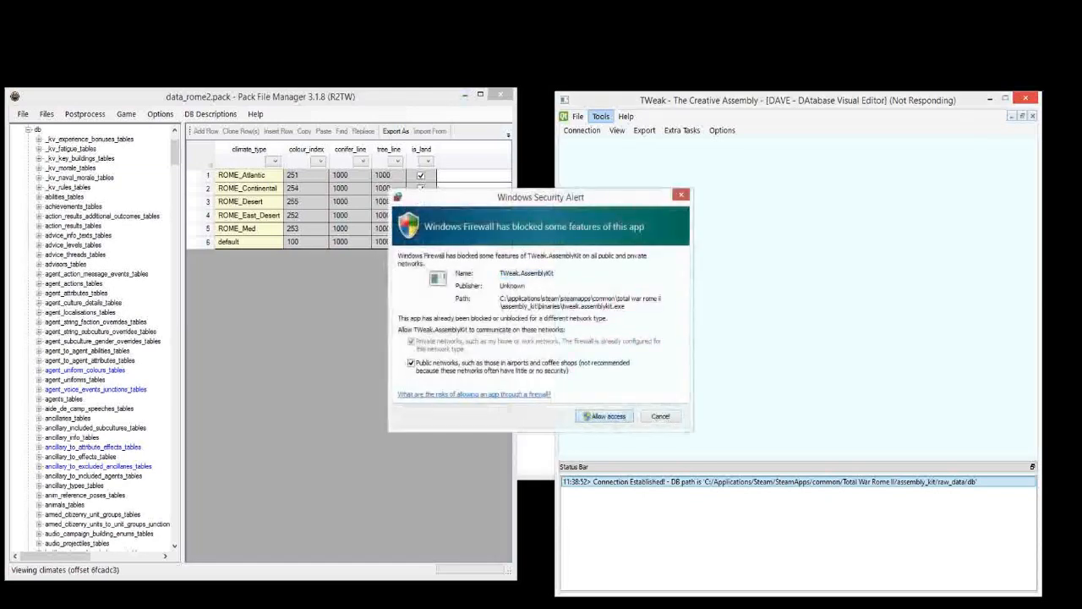
click(602, 416)
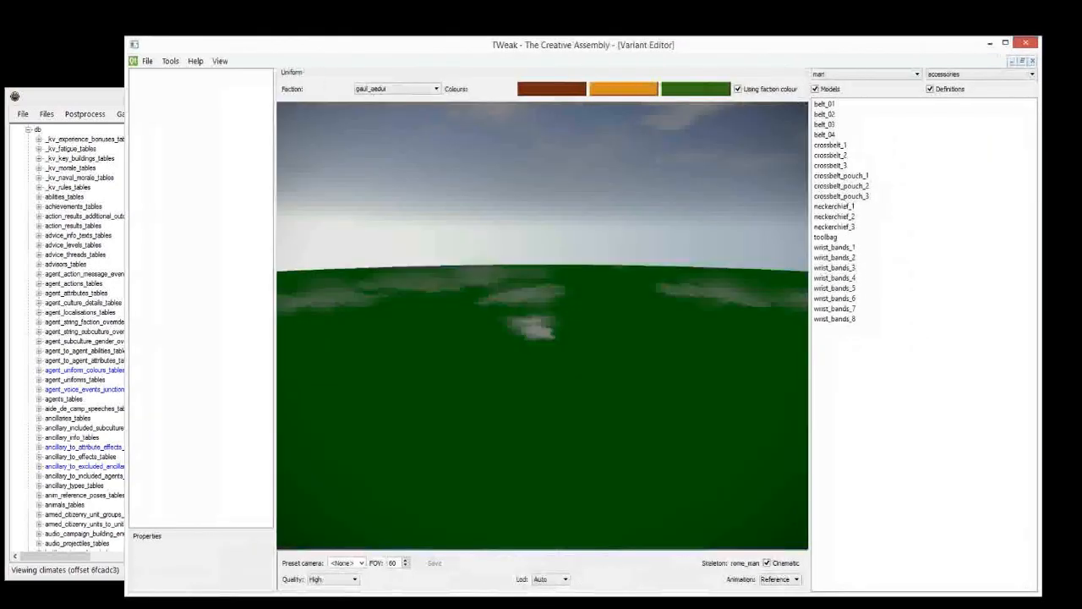
Create a new man variant definition and try a neckerchief accessory on the model
click(147, 61)
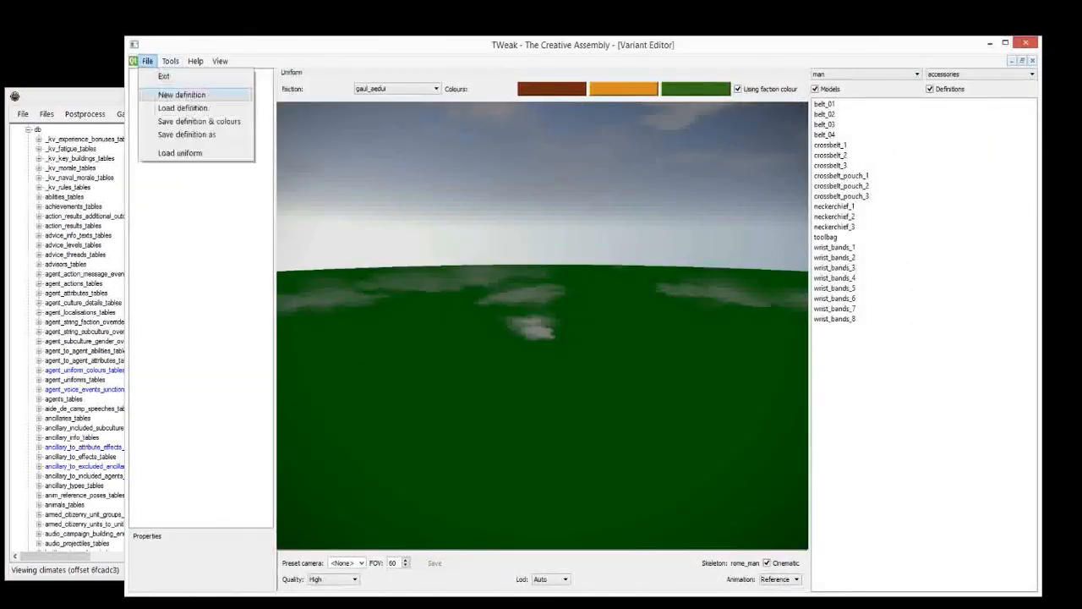
click(182, 94)
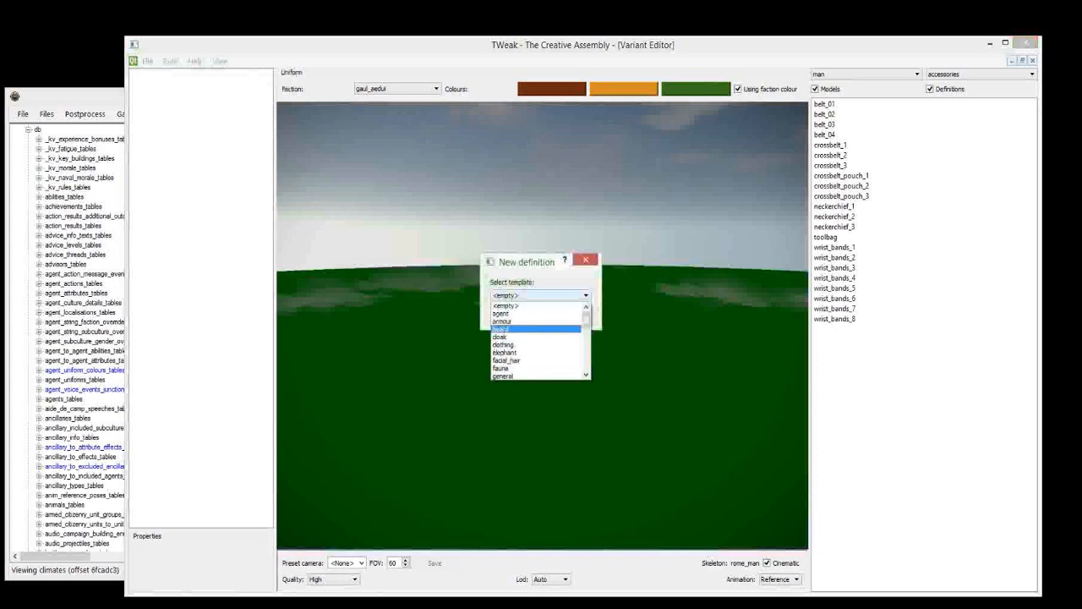
click(516, 328)
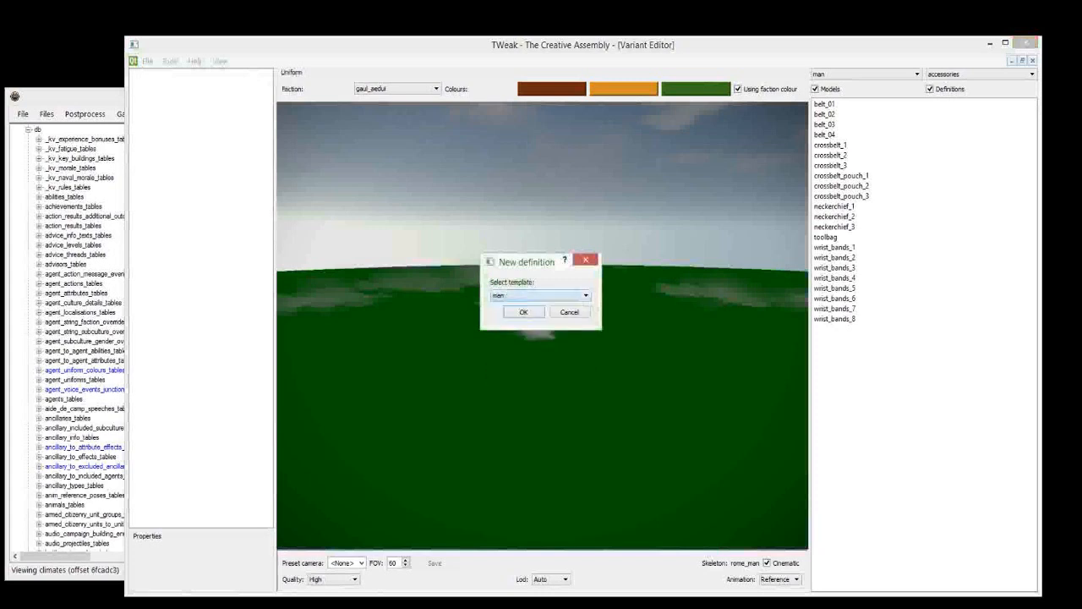
click(524, 311)
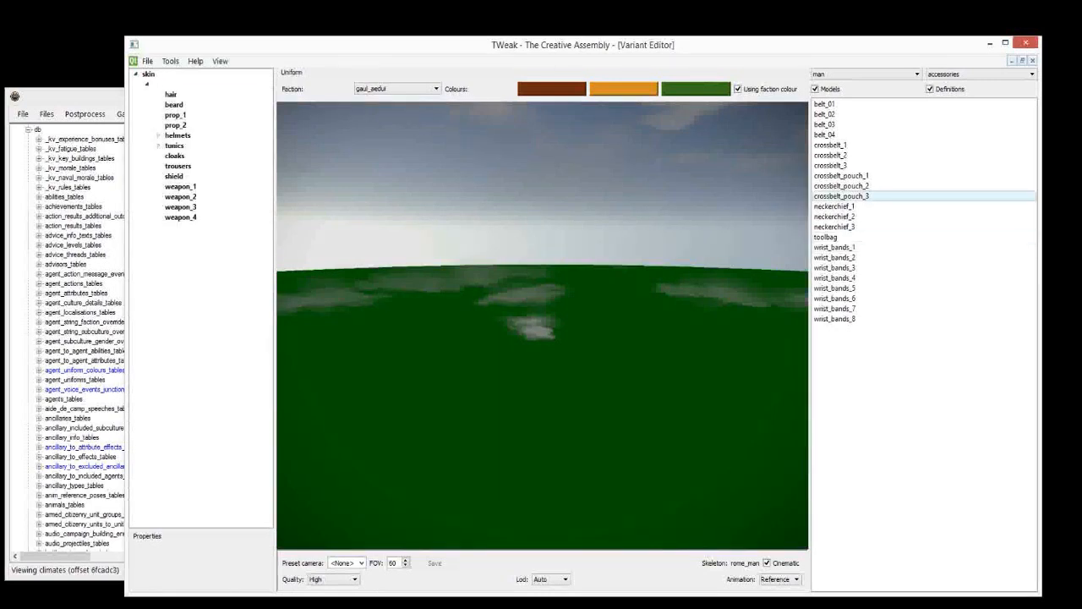
click(835, 216)
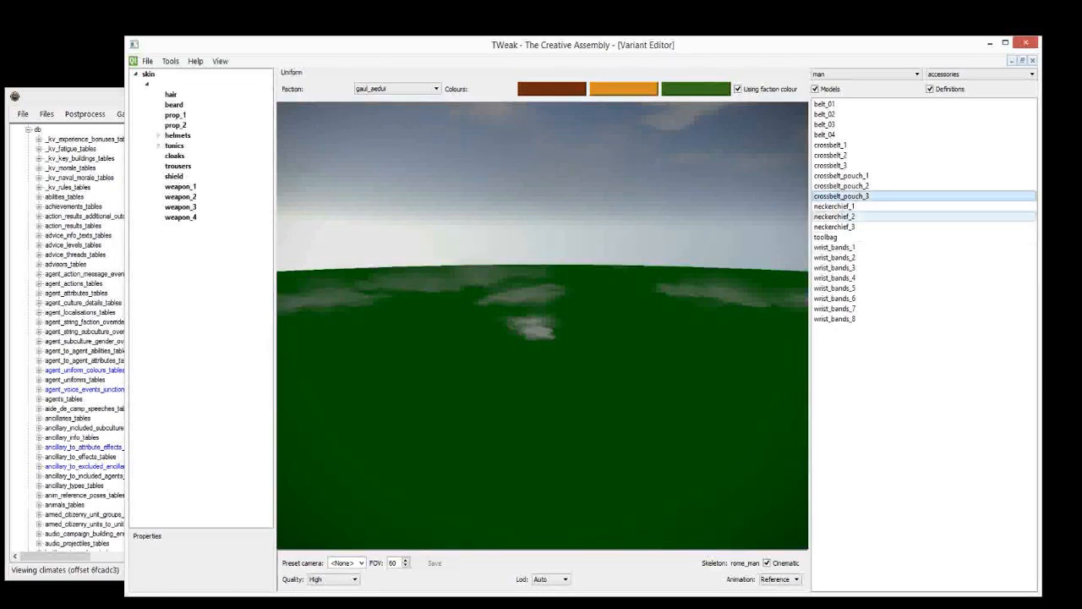
click(177, 136)
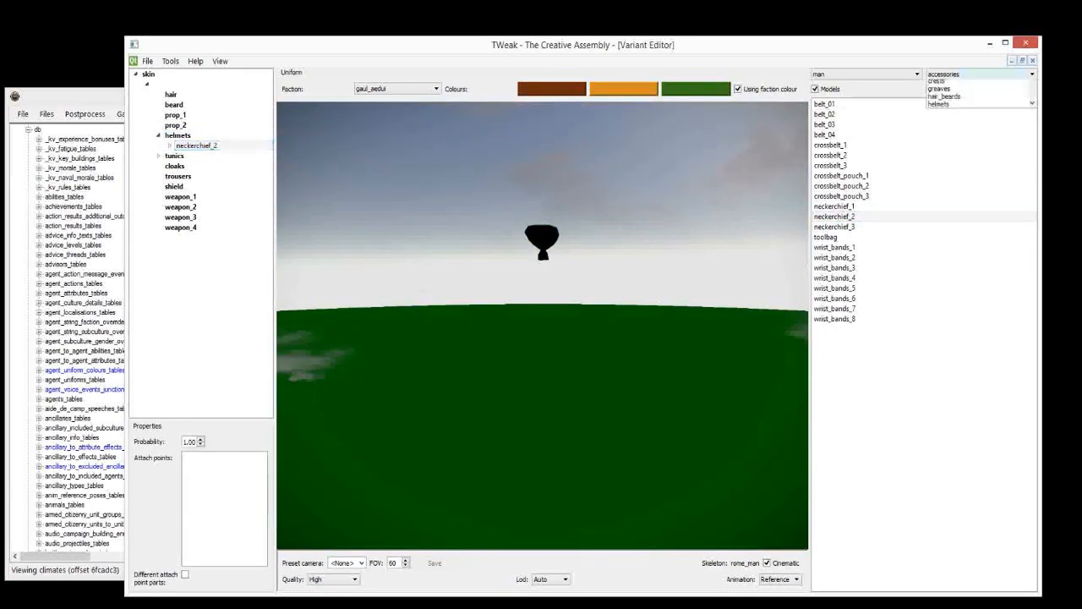
Add celtic_fancy_crest_1 to prop_2, try the Celtic animal crests, then switch to DAVE
click(972, 75)
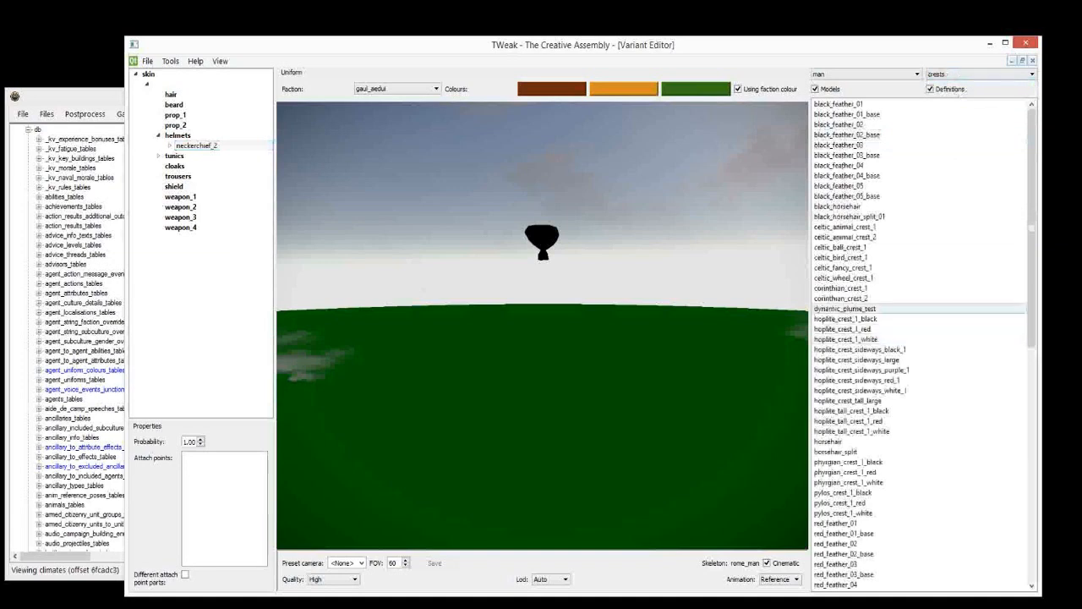
click(207, 155)
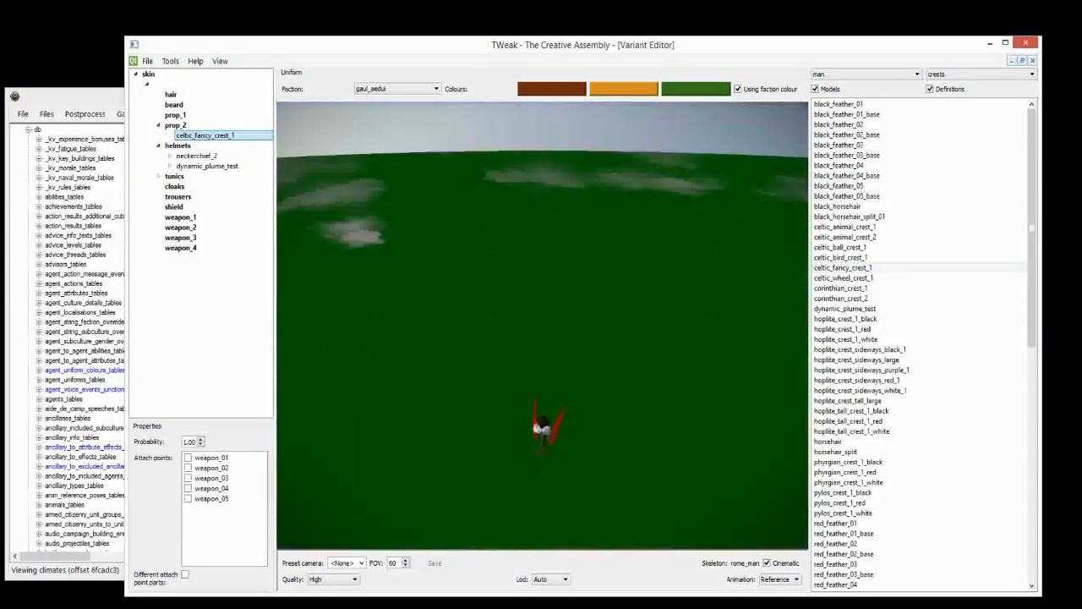
click(846, 226)
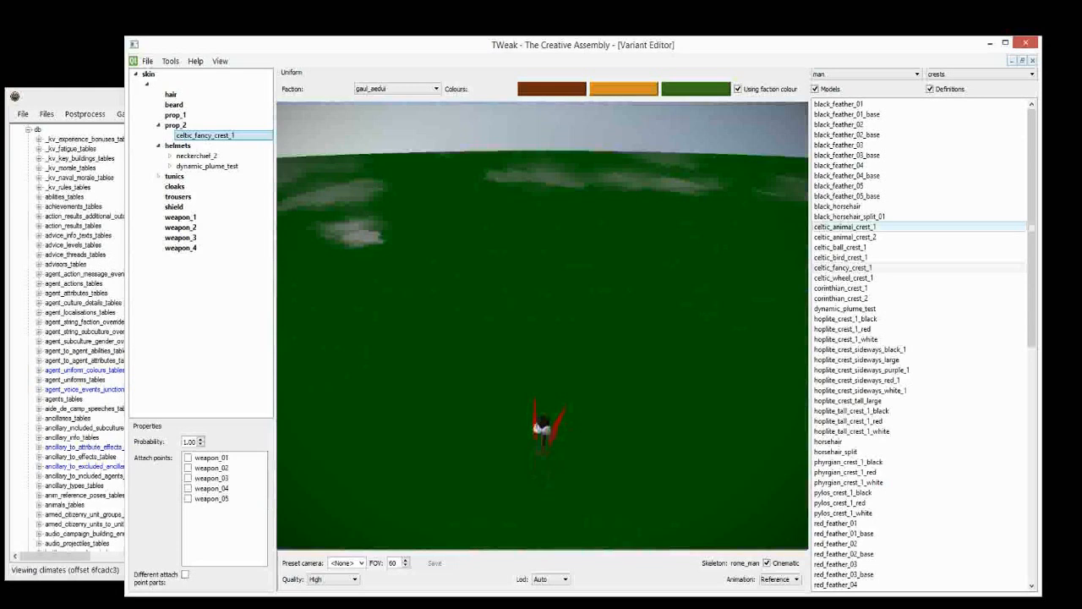
click(844, 237)
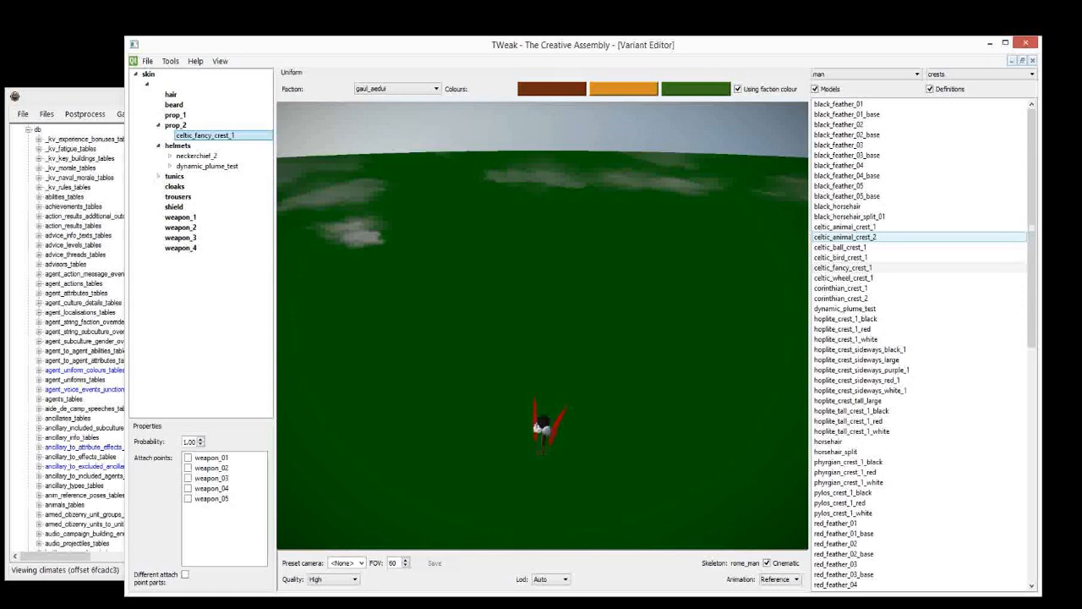
click(841, 257)
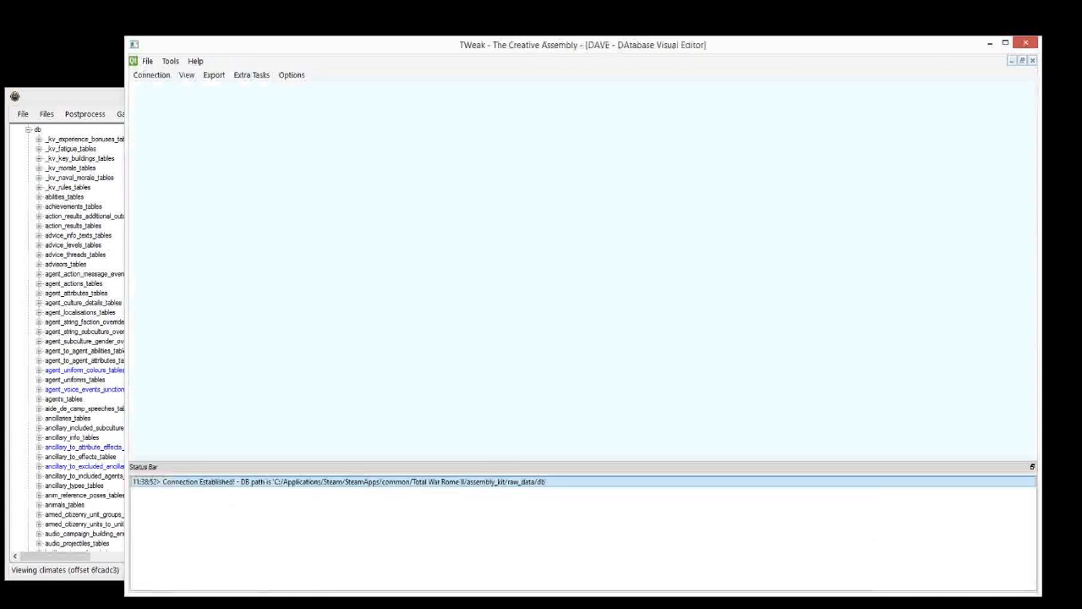
Launch Global Search from Extra Tasks with the Search Text field ready for input
click(250, 75)
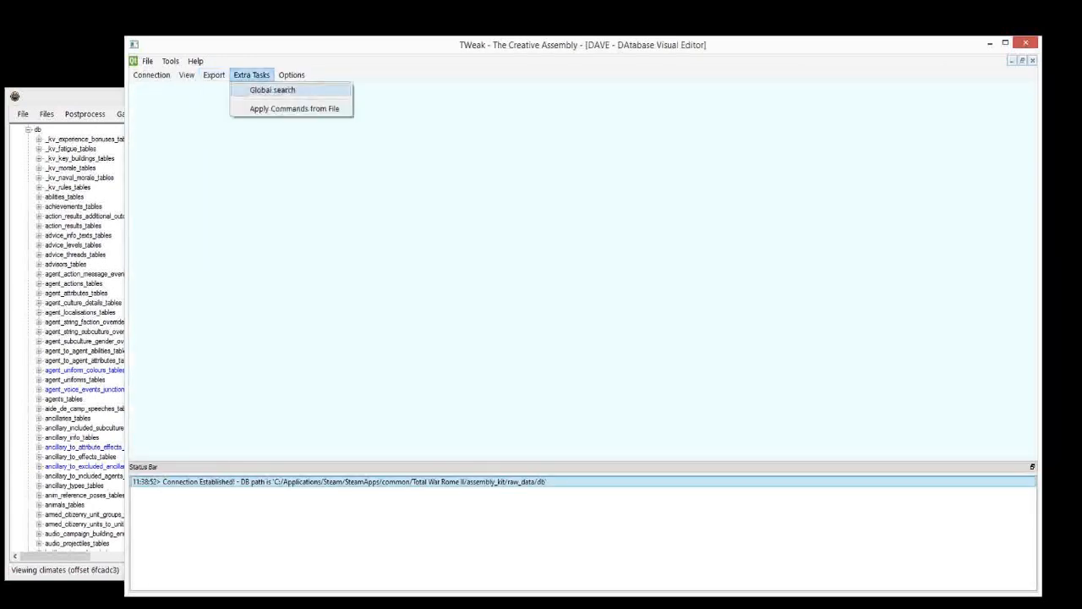
click(271, 90)
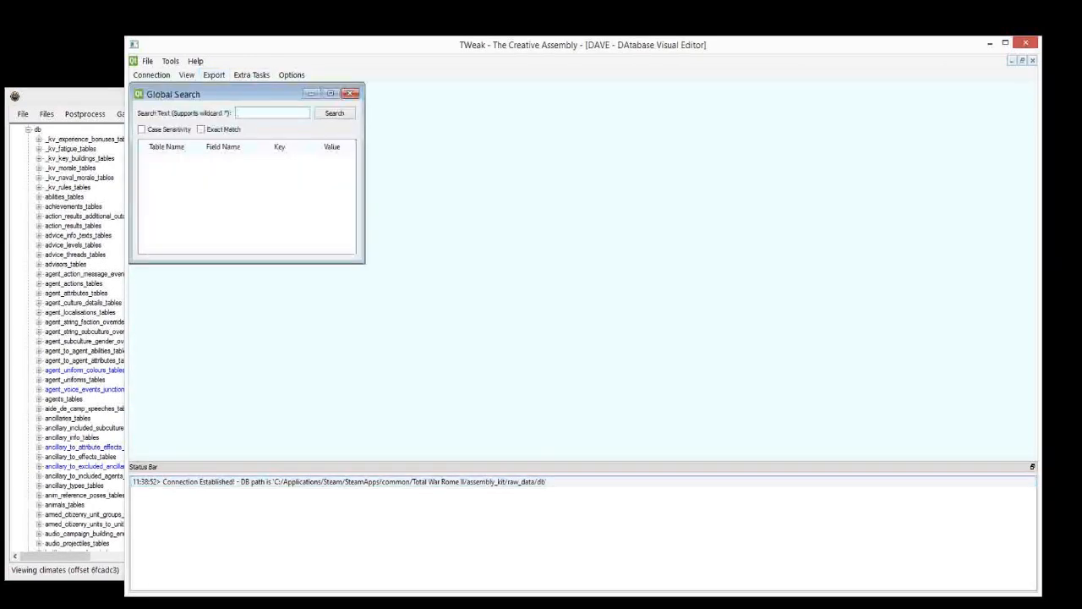
click(270, 111)
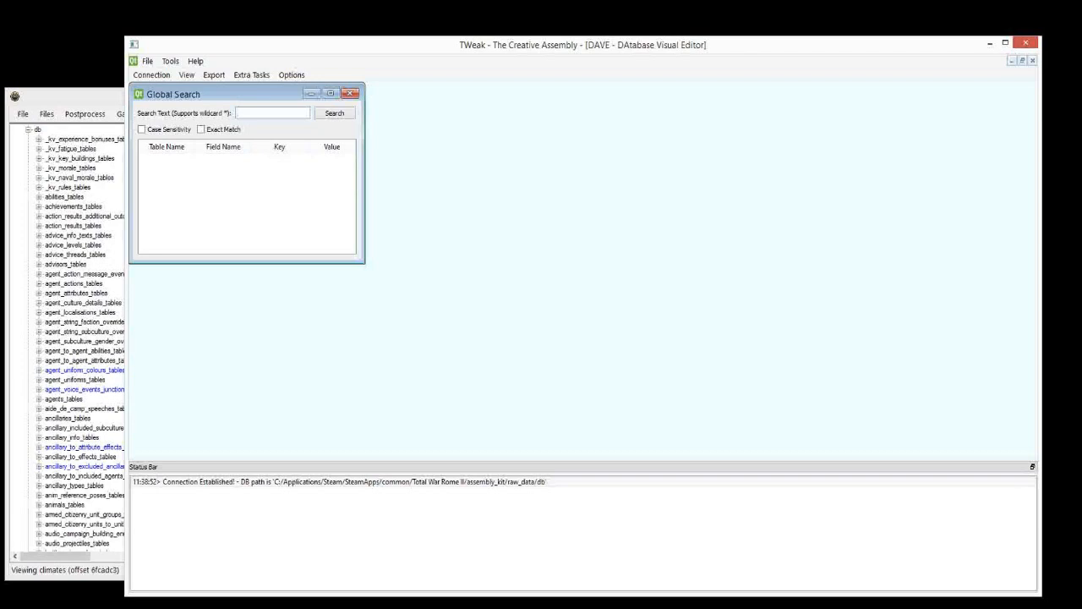
Search all tables for 'campaign', continue past 50 results, then start a 'faction' search
text(camp)
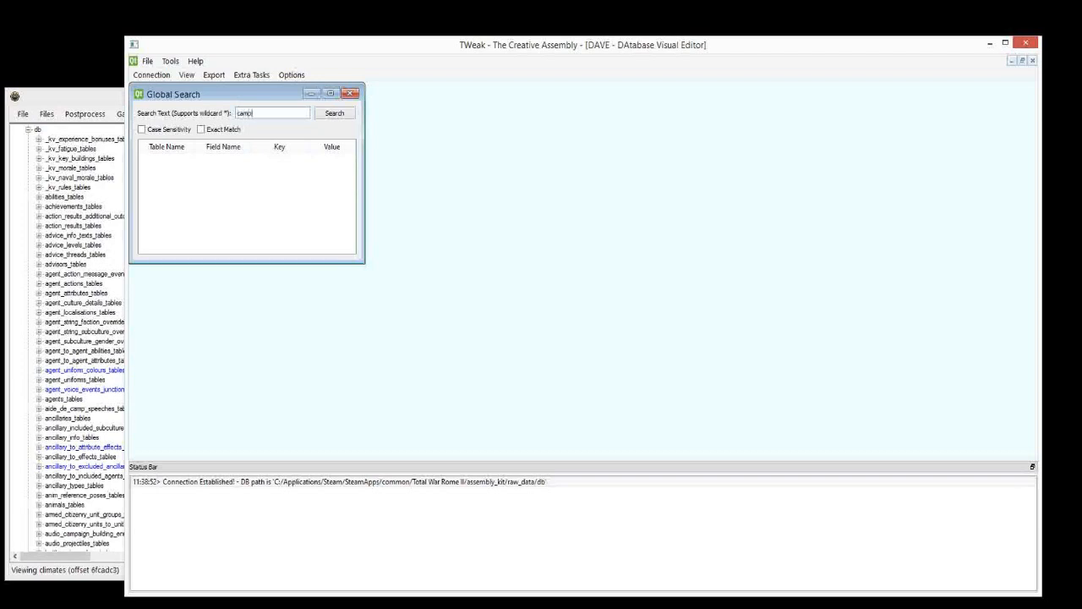
click(335, 111)
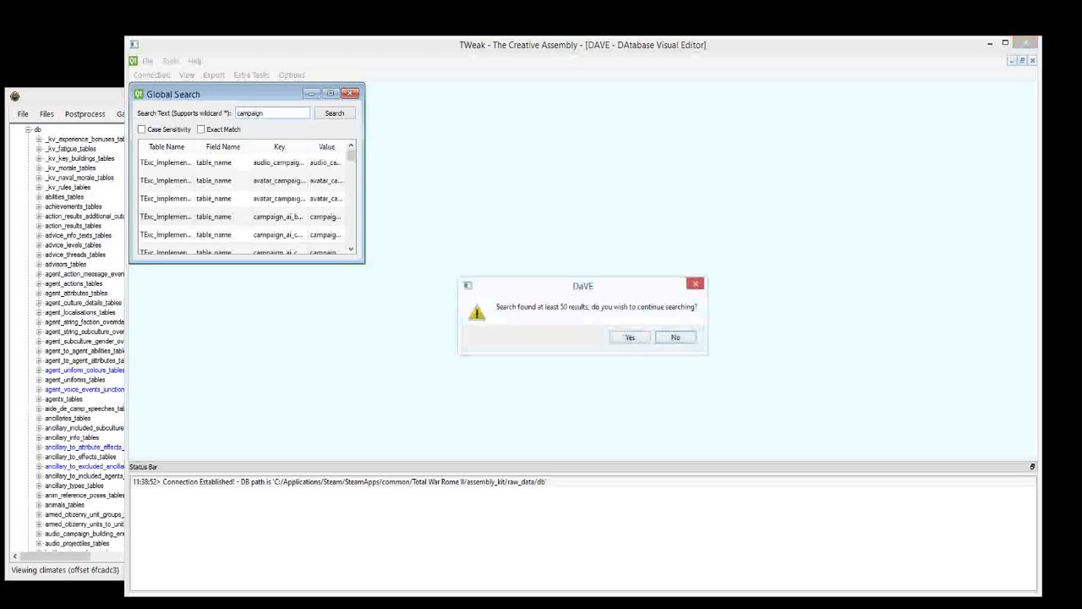
click(675, 337)
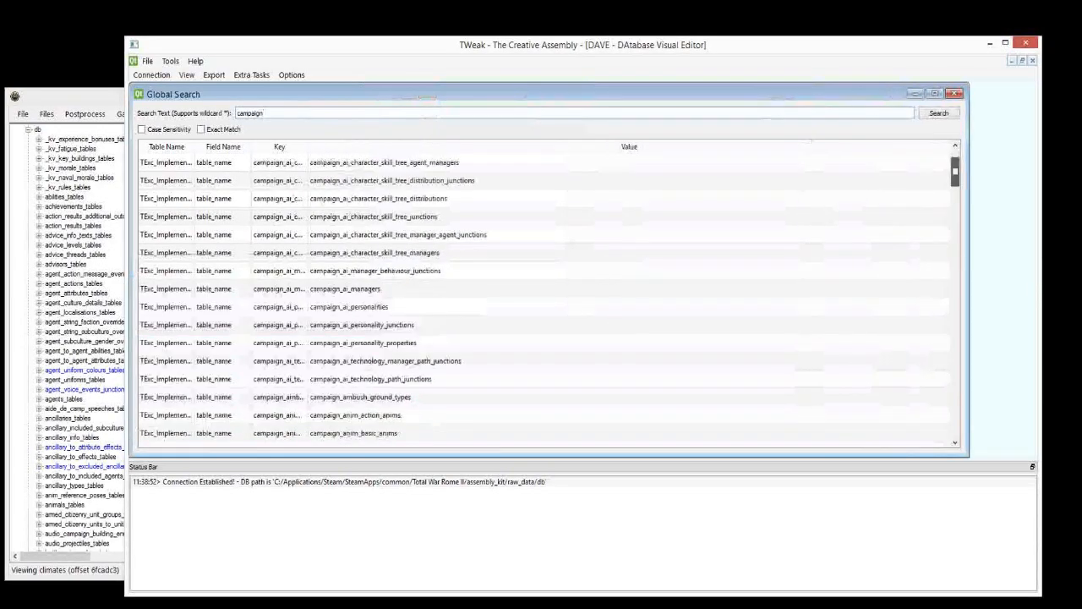
scroll(down, 3)
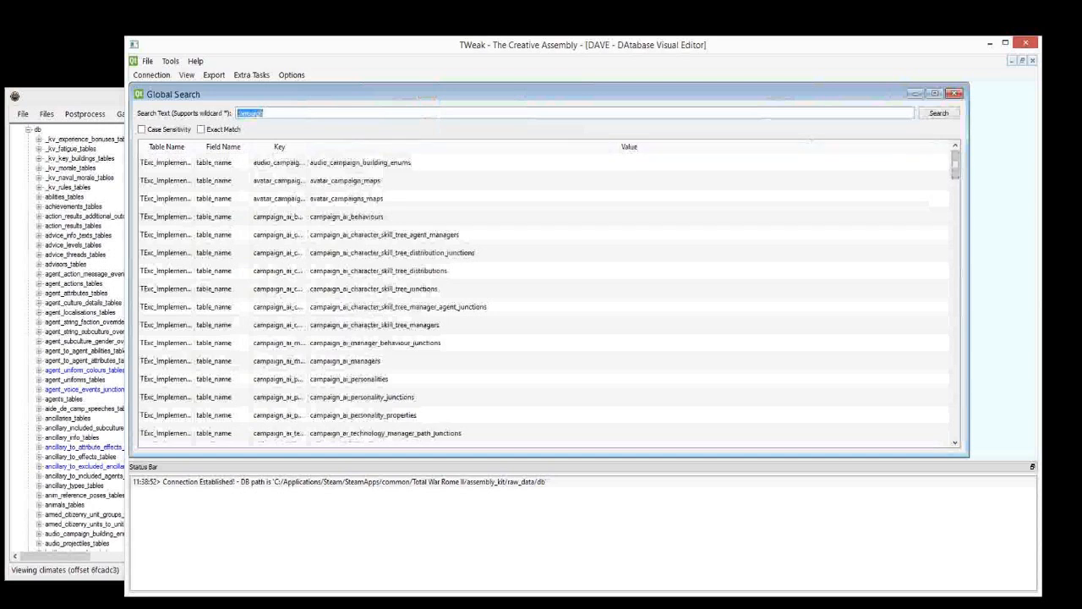
click(937, 112)
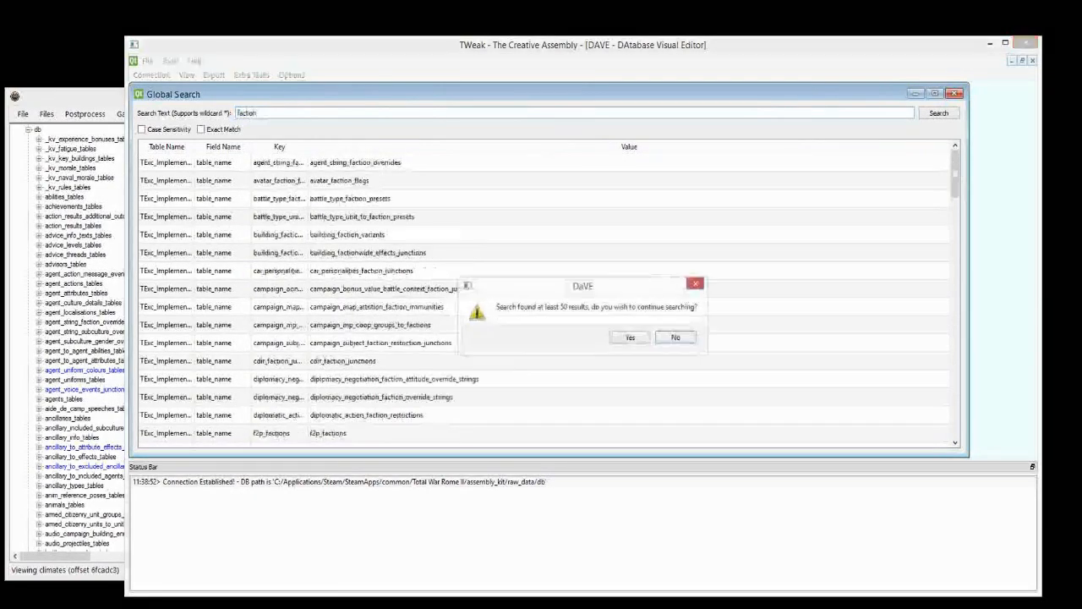
Continue the faction search past 50 results and pick one of the matches
click(630, 339)
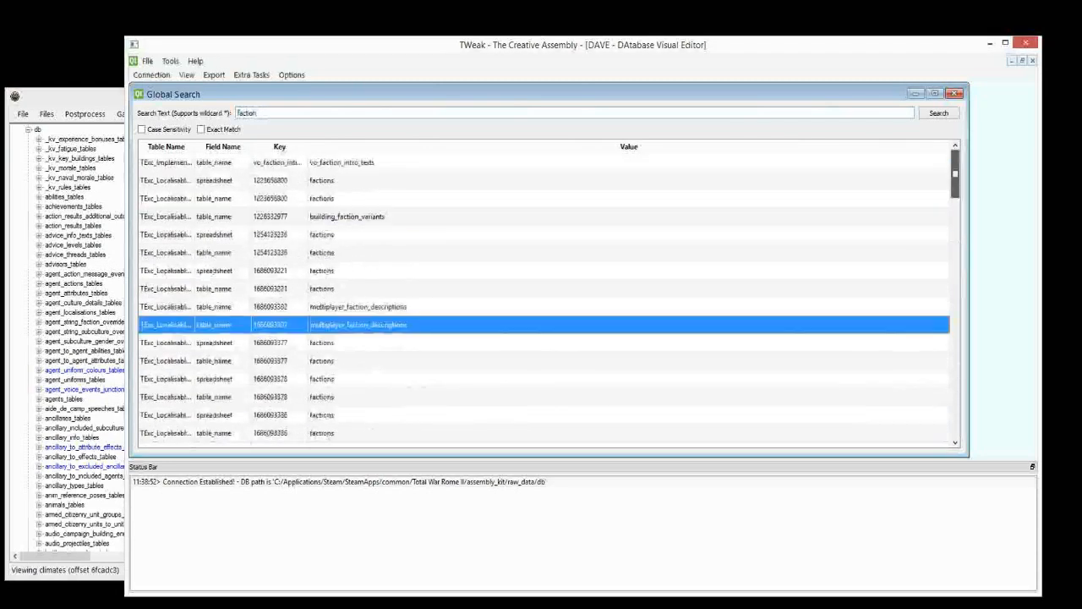
click(957, 93)
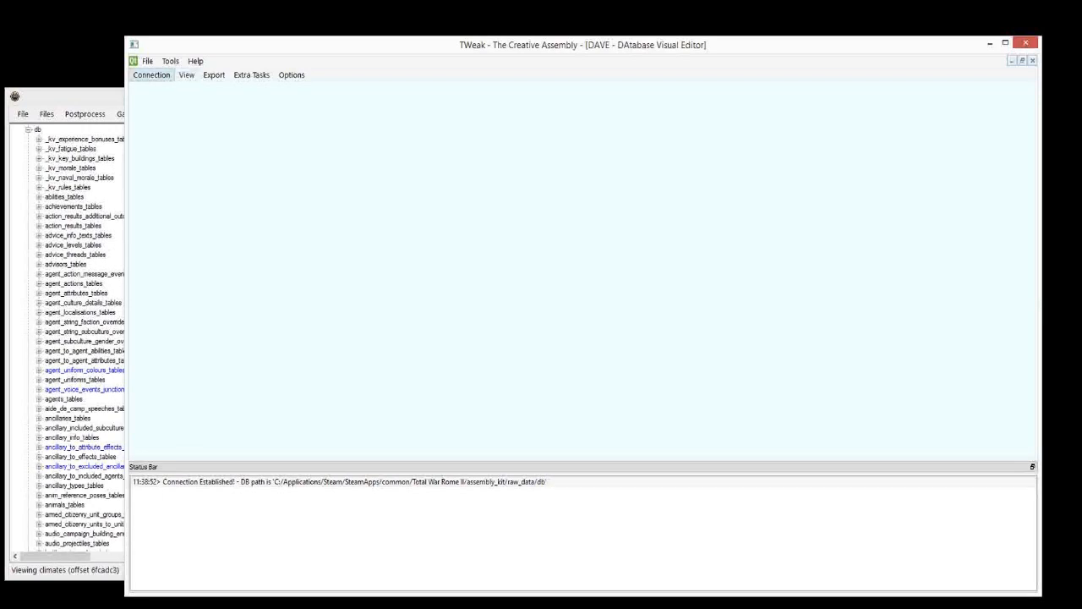
Switch to Pack File Manager and show the achievements table of data_rome2.pack
click(169, 61)
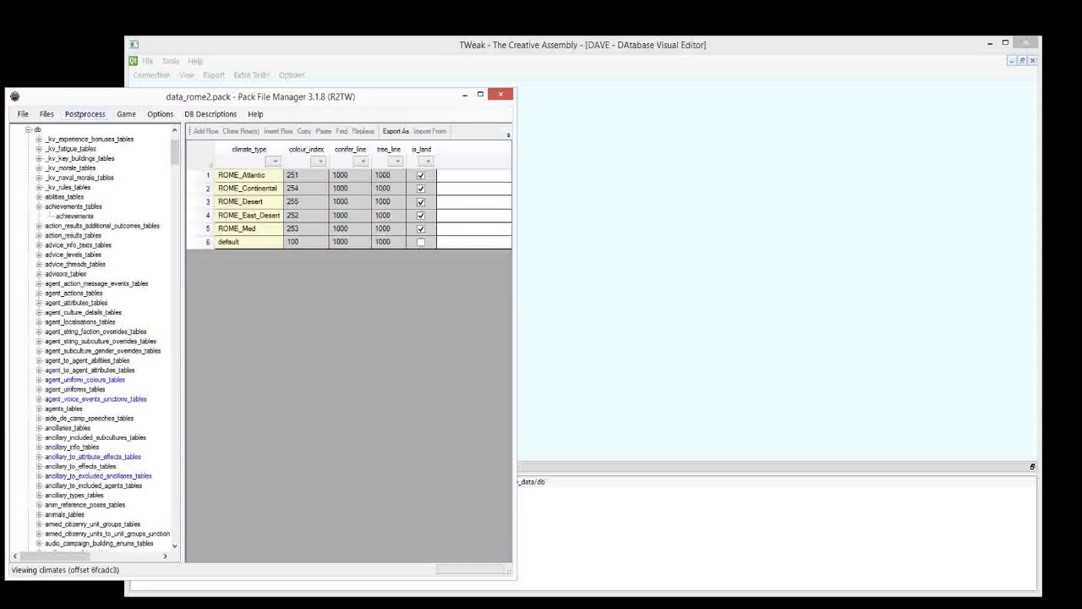
click(75, 216)
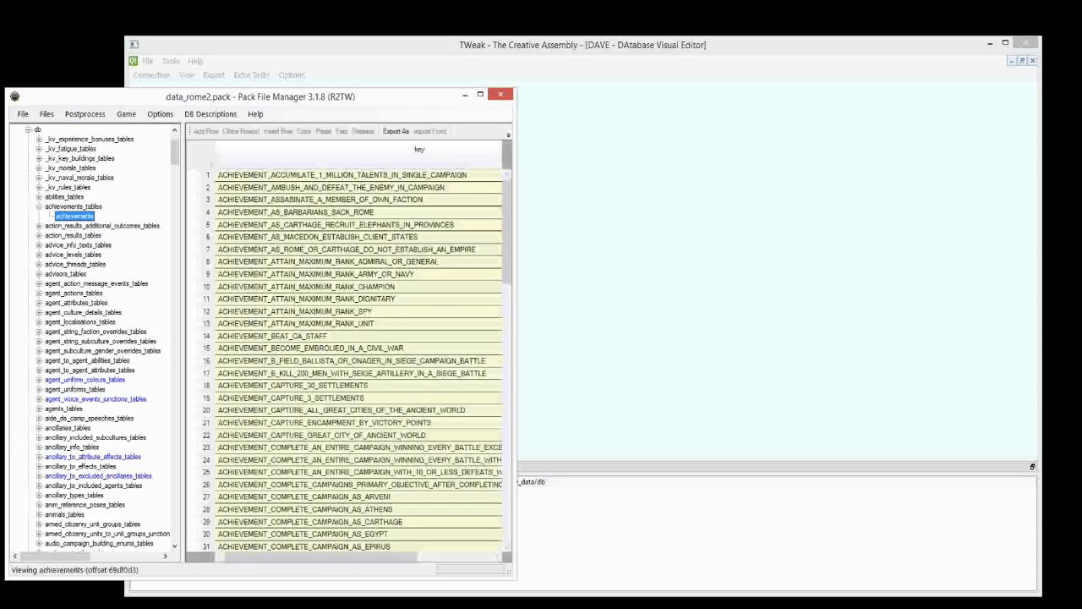